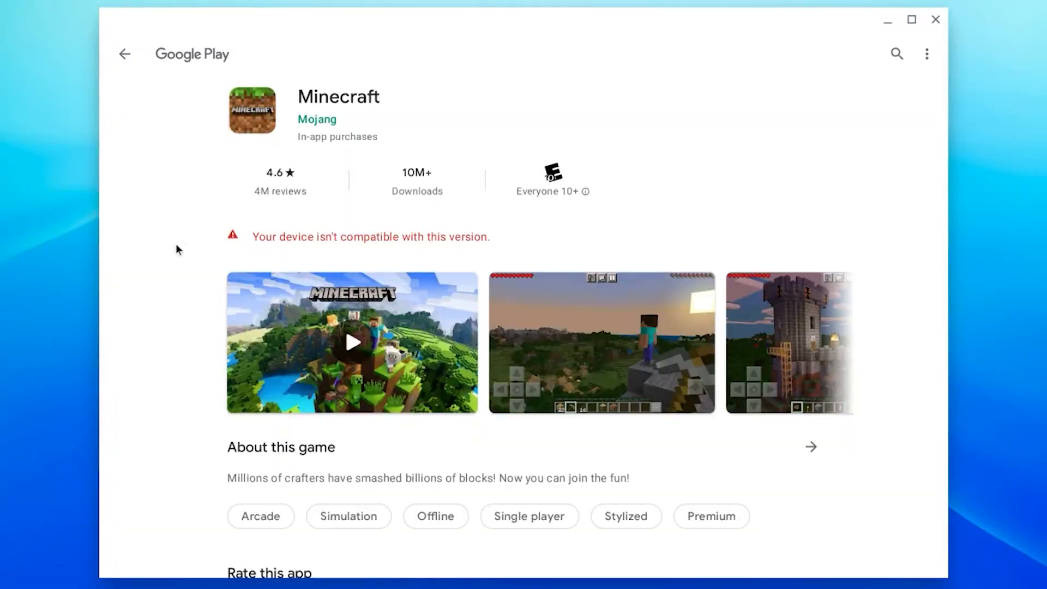
pyautogui.moveTo(399, 157)
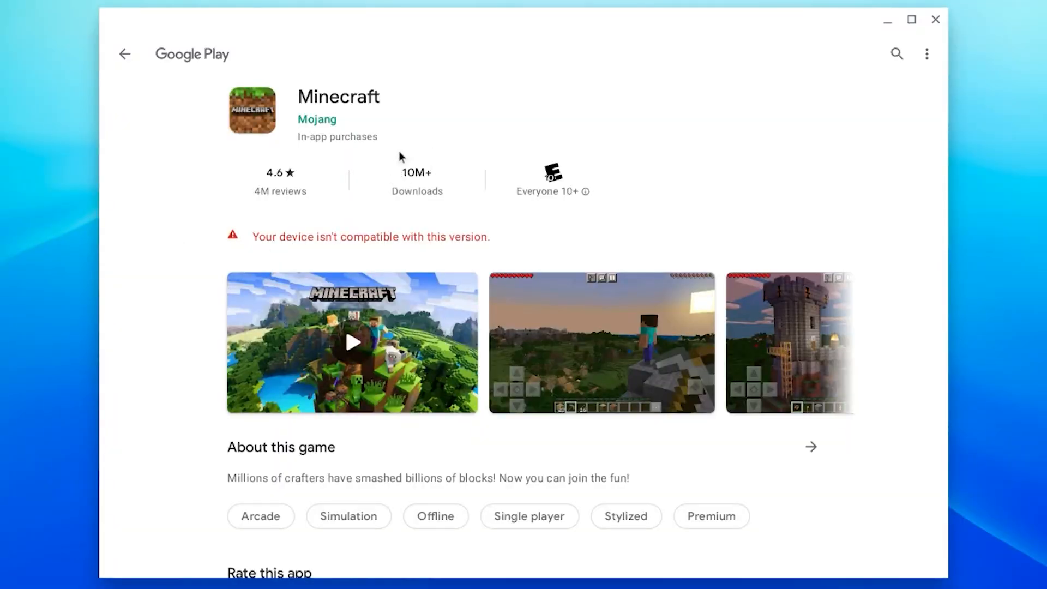
pyautogui.moveTo(184, 52)
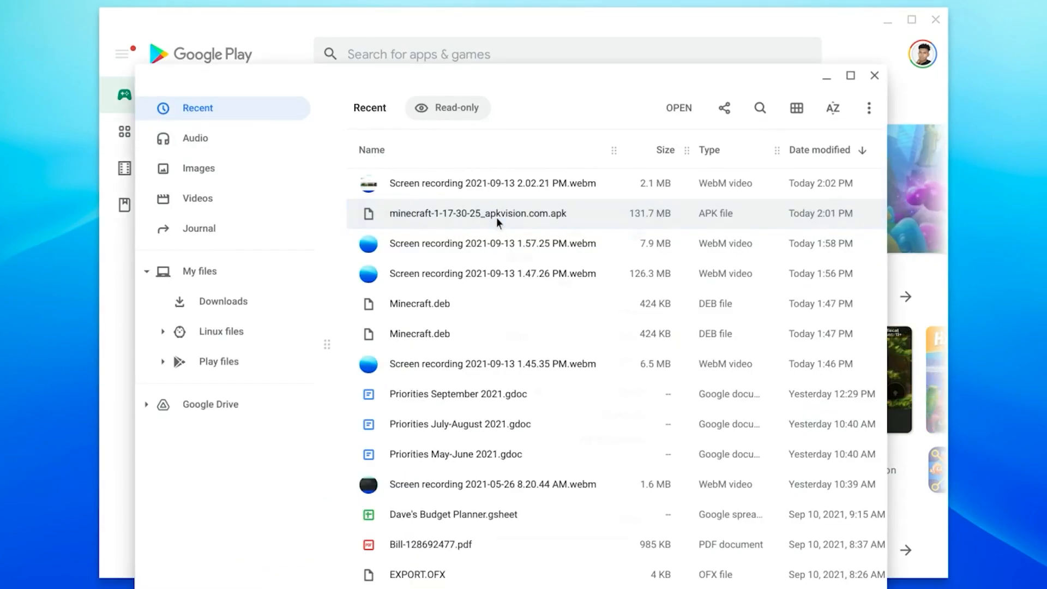
# Install the Minecraft APK from Recent, accepting the unknown-apps warning
pyautogui.doubleClick(476, 213)
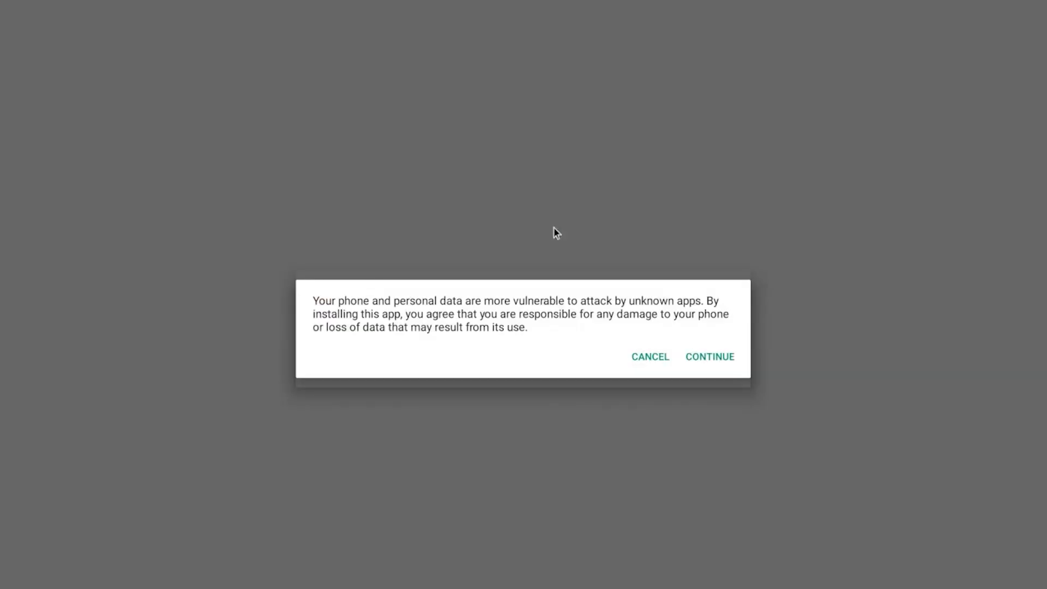
pyautogui.click(709, 356)
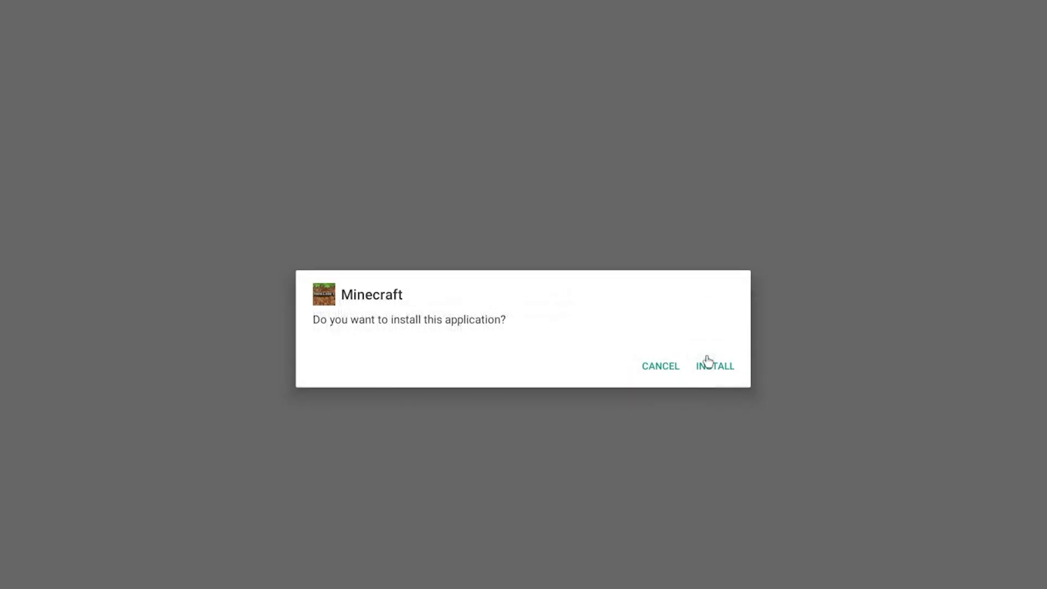
pyautogui.click(713, 366)
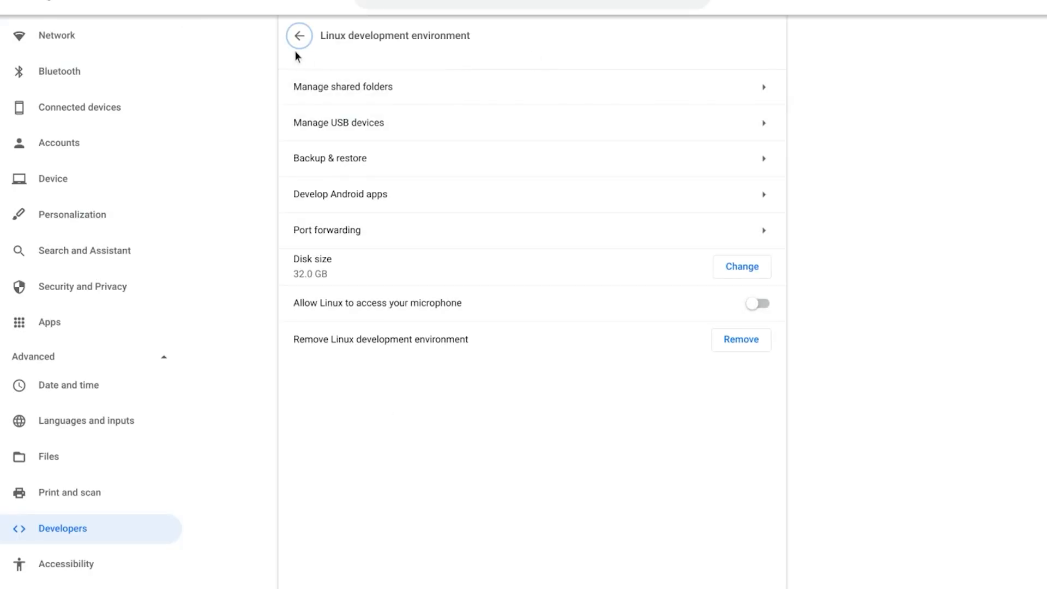
# Go back from Linux development environment settings to the Developers page
pyautogui.click(299, 36)
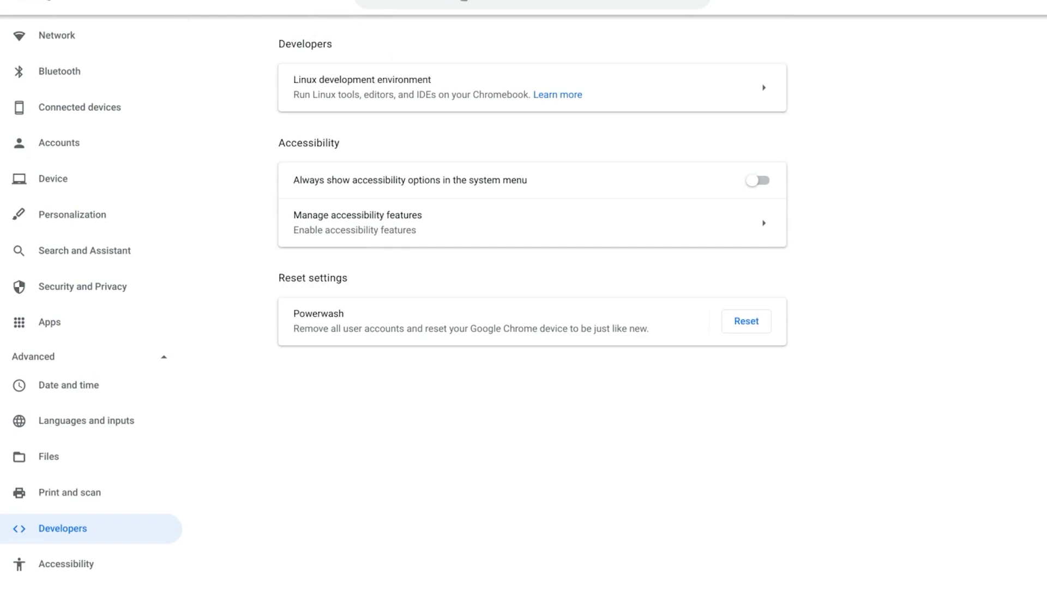
pyautogui.moveTo(360, 87)
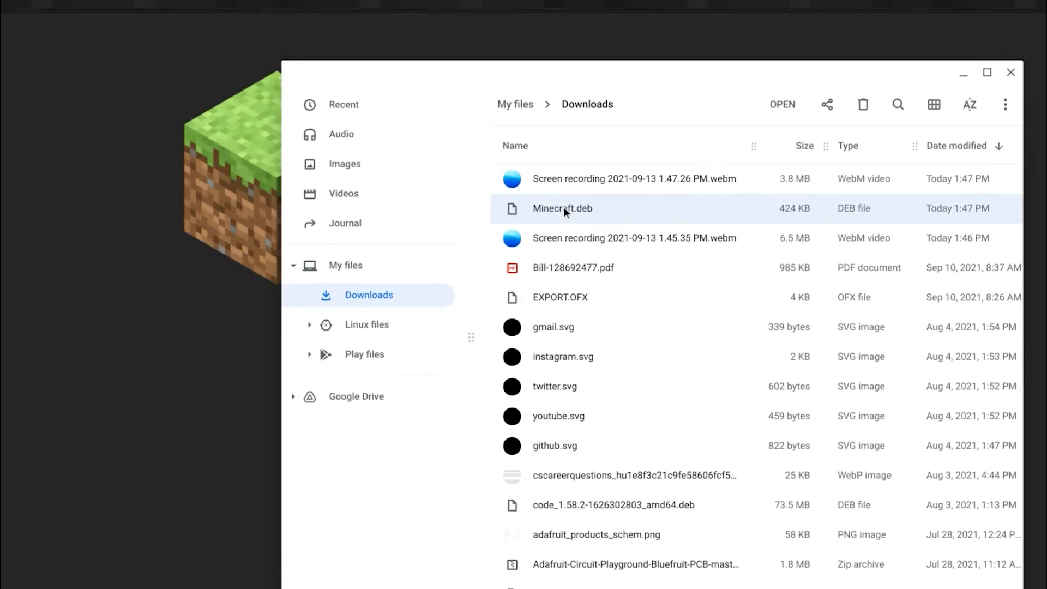
# Drag Minecraft.deb from Downloads onto Linux files in the sidebar
pyautogui.moveTo(562, 208); pyautogui.dragTo(381, 307)
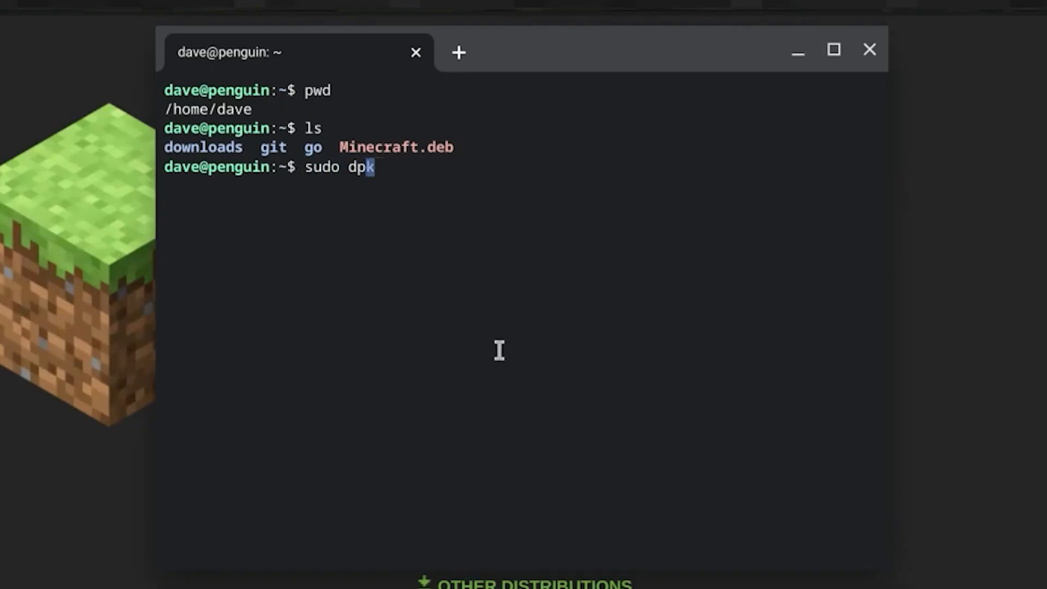
# Run sudo dpkg -i Minecraft.deb, then begin typing sudo apt-get install
pyautogui.write('g -i Minecraft.deb')
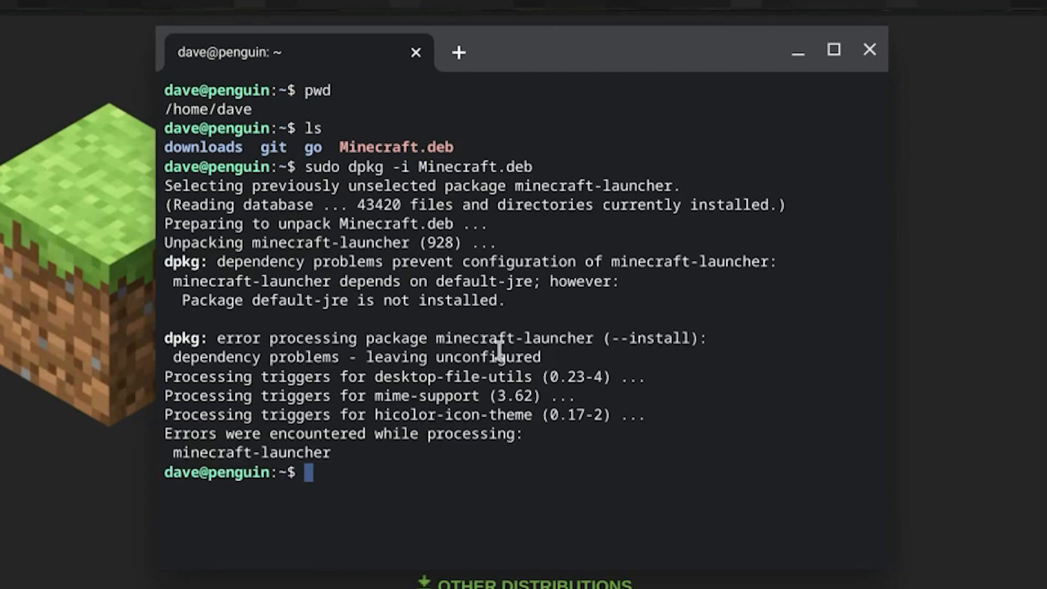
pyautogui.moveTo(383, 367)
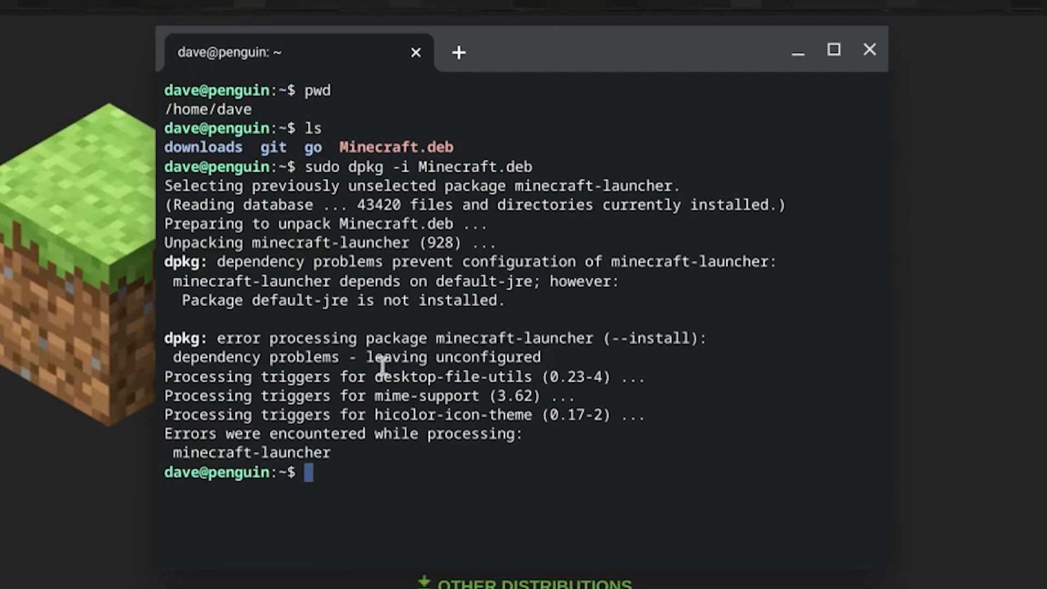
pyautogui.moveTo(360, 289)
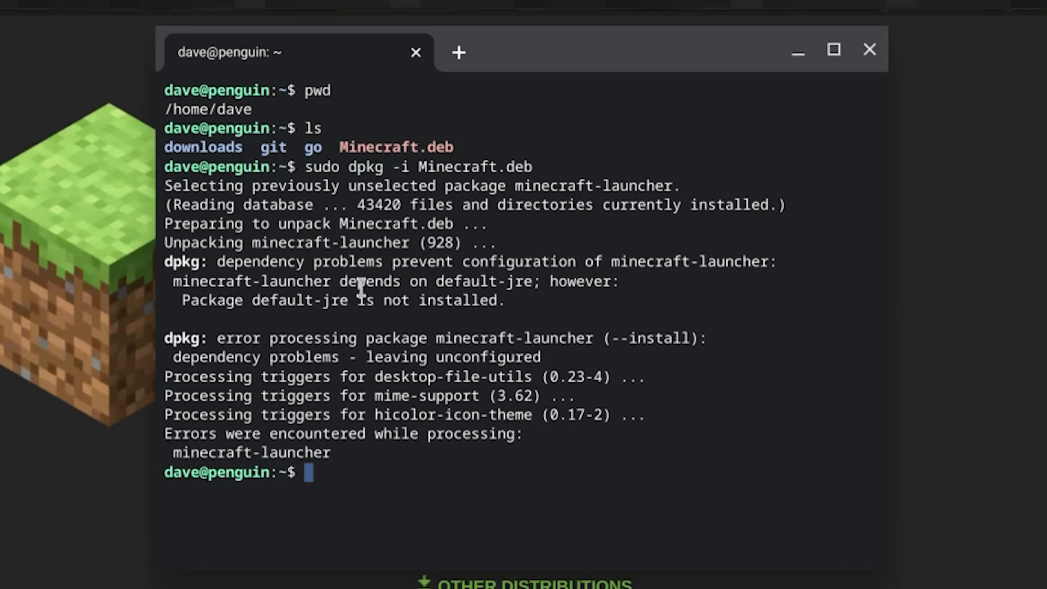
pyautogui.moveTo(468, 297)
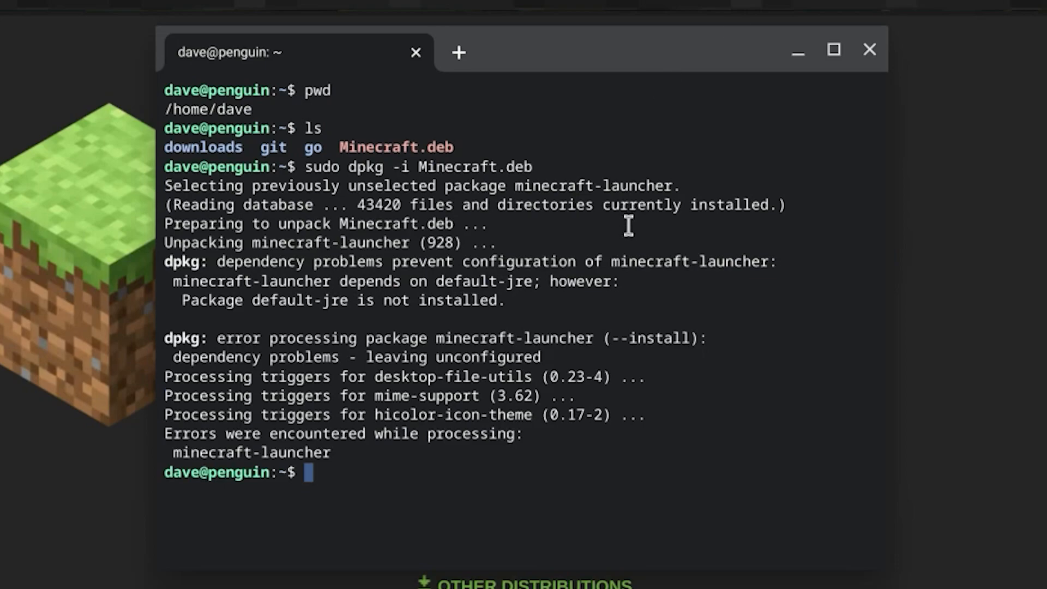
pyautogui.write('sudo a')
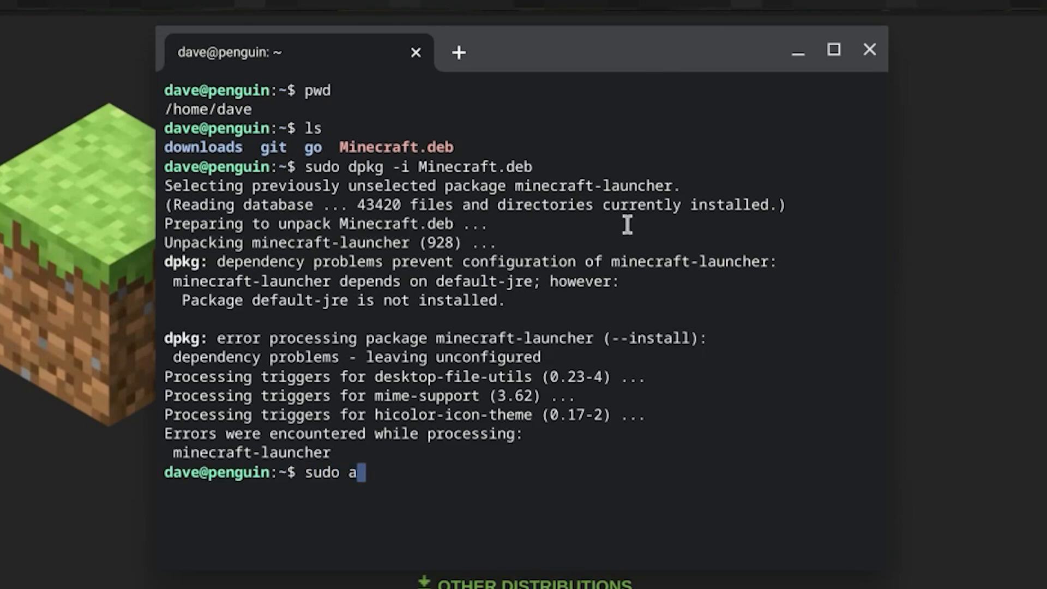
pyautogui.write('pt-get inst')
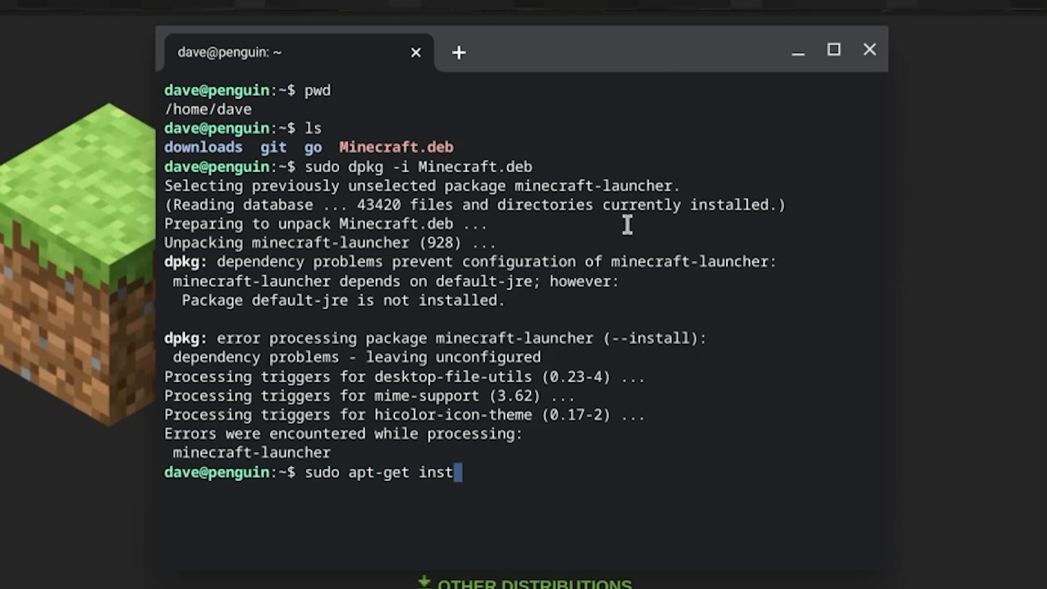